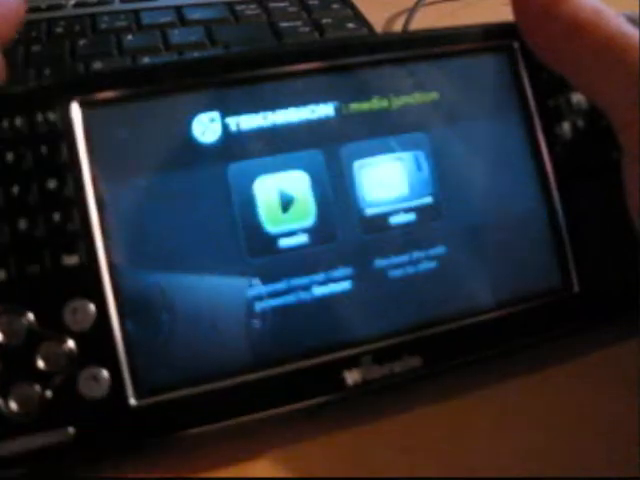
# - Enter the Video section from the Media Junction home screen and start a video playing
pyautogui.click(284, 204)
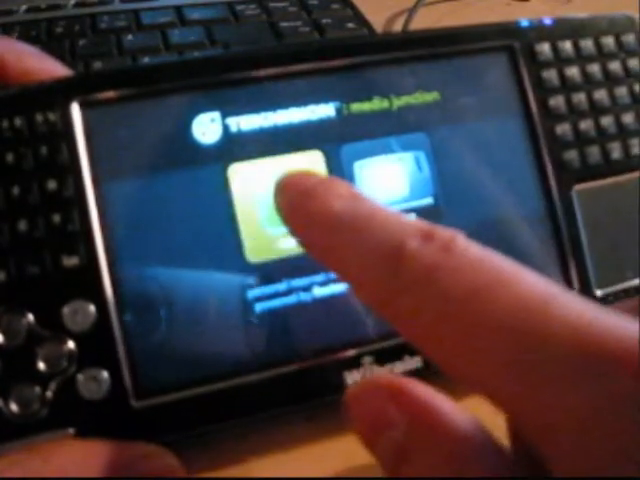
pyautogui.click(274, 200)
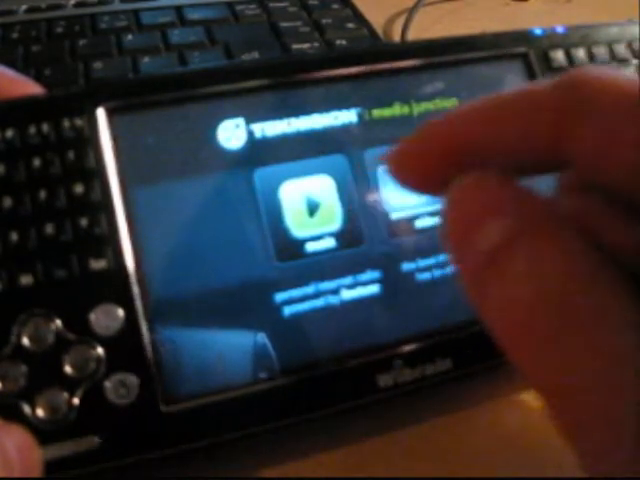
pyautogui.click(316, 204)
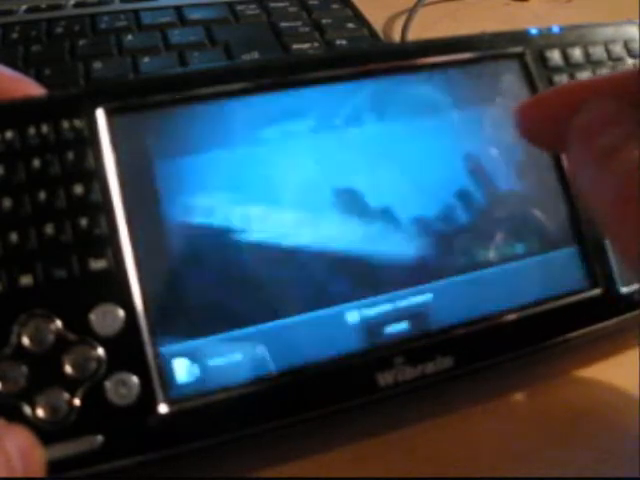